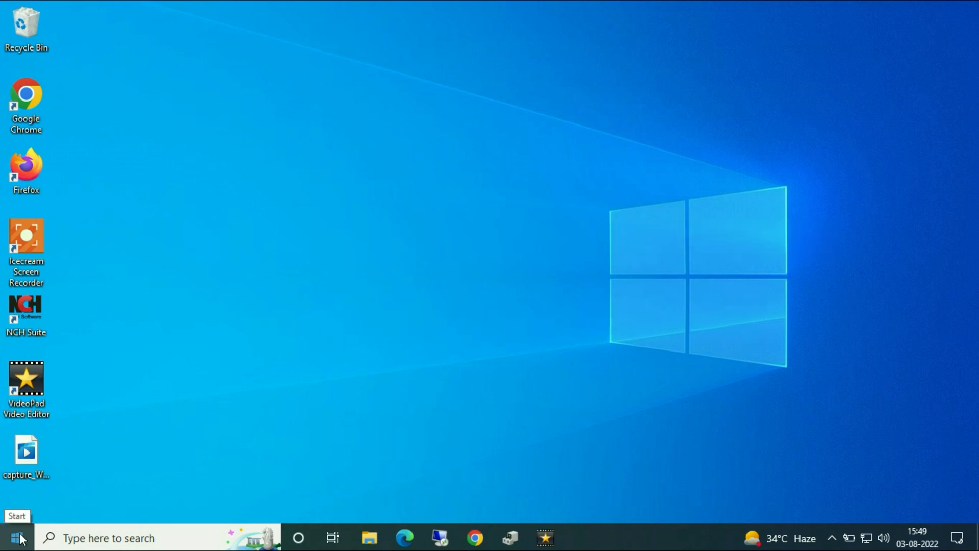
Step: Launch the Camera app from Start to test the webcam, then close it
left_click(18, 538)
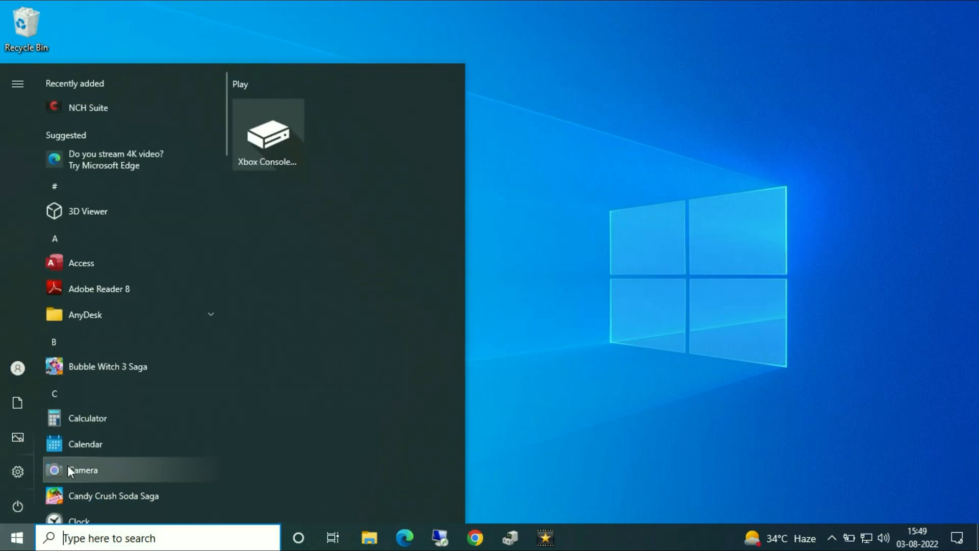
left_click(82, 470)
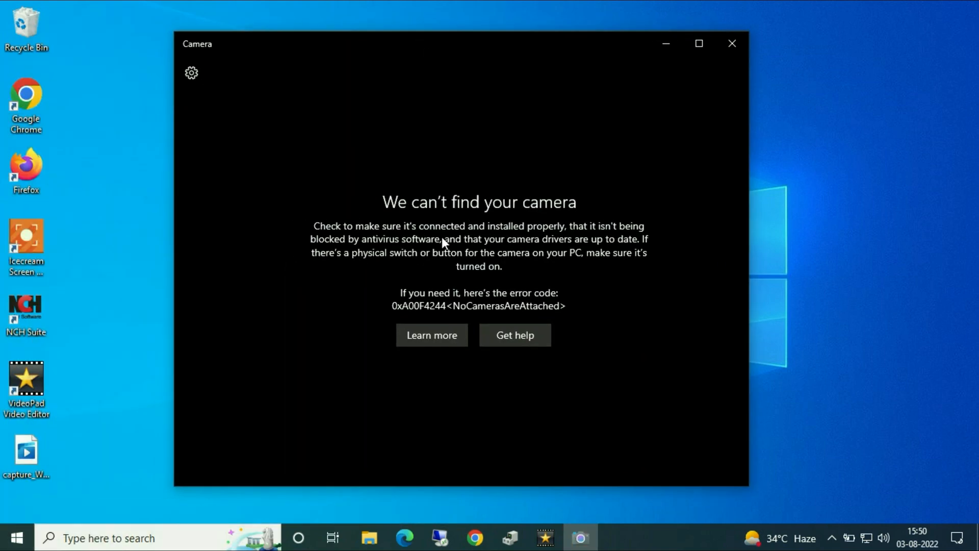
mouse_move(774, 65)
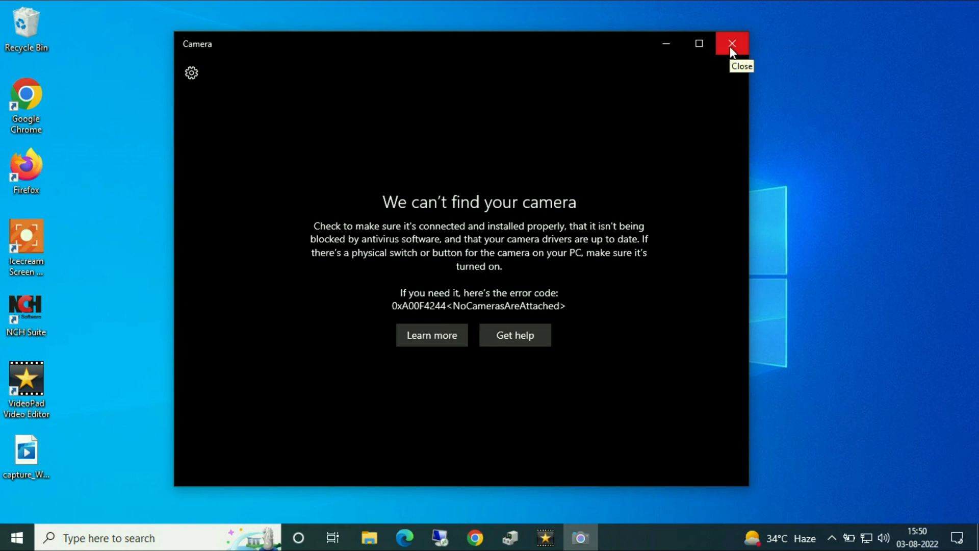
left_click(731, 44)
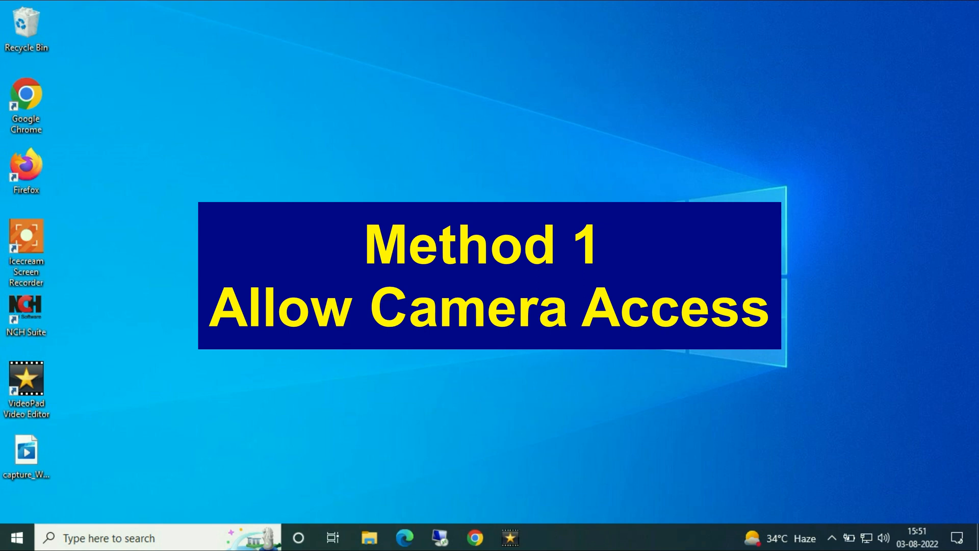
Step: Go to Settings > Privacy > Camera and confirm device and app camera access are On
left_click(9, 538)
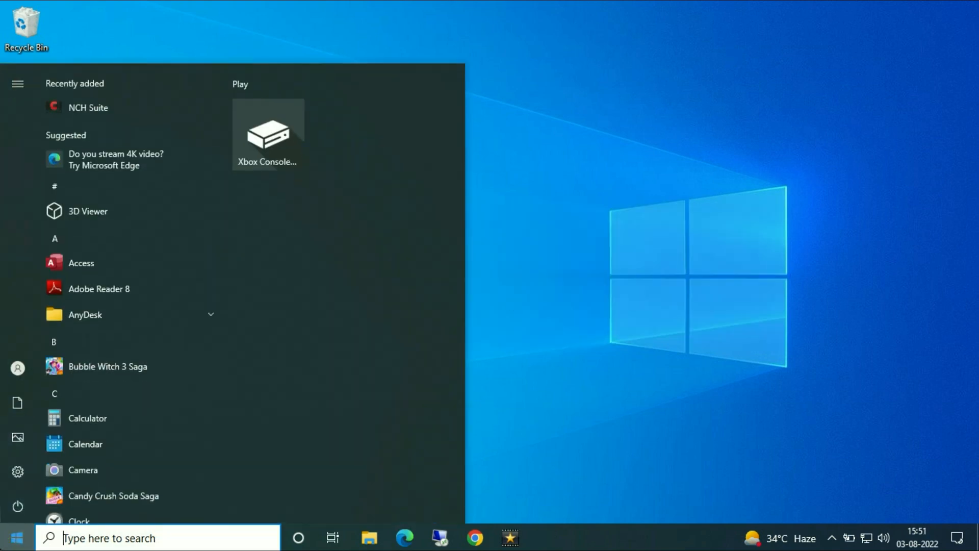
left_click(17, 472)
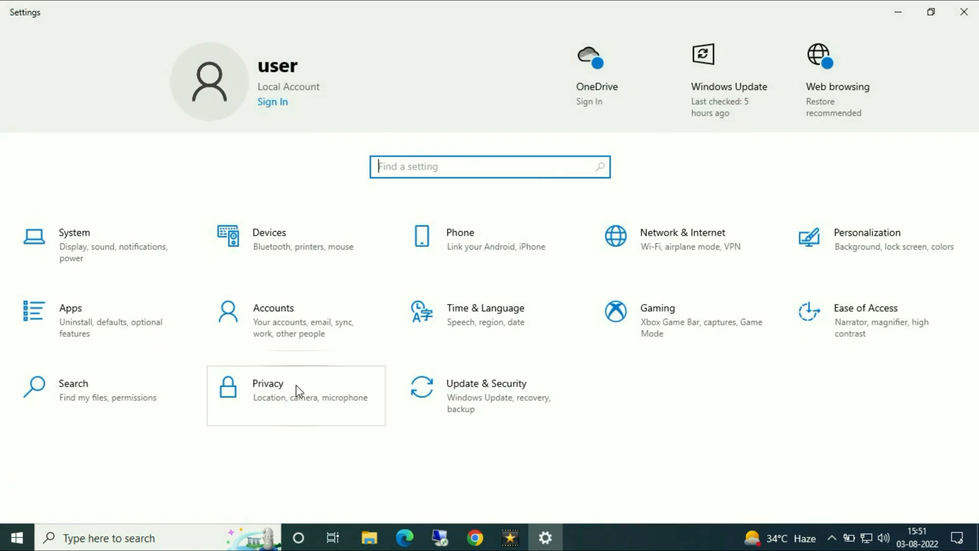
left_click(296, 391)
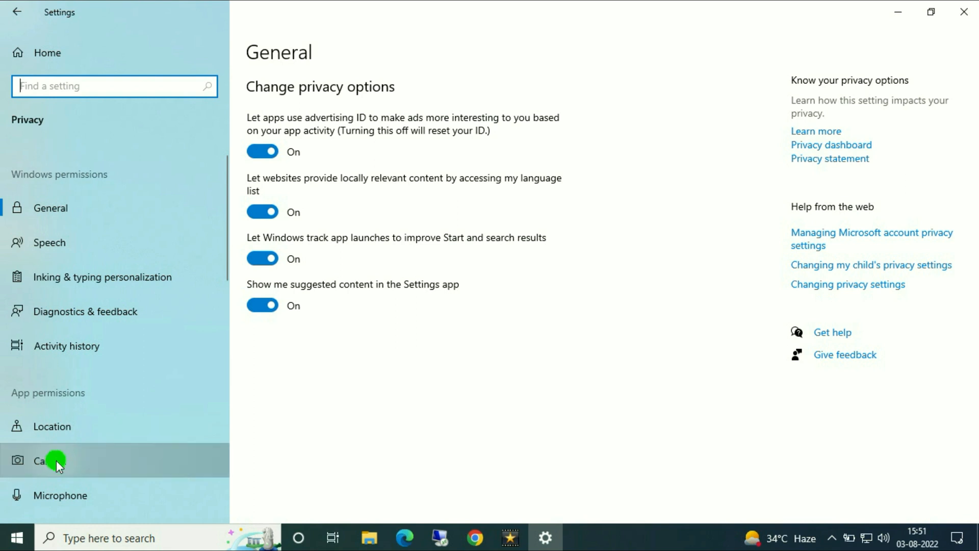
left_click(50, 460)
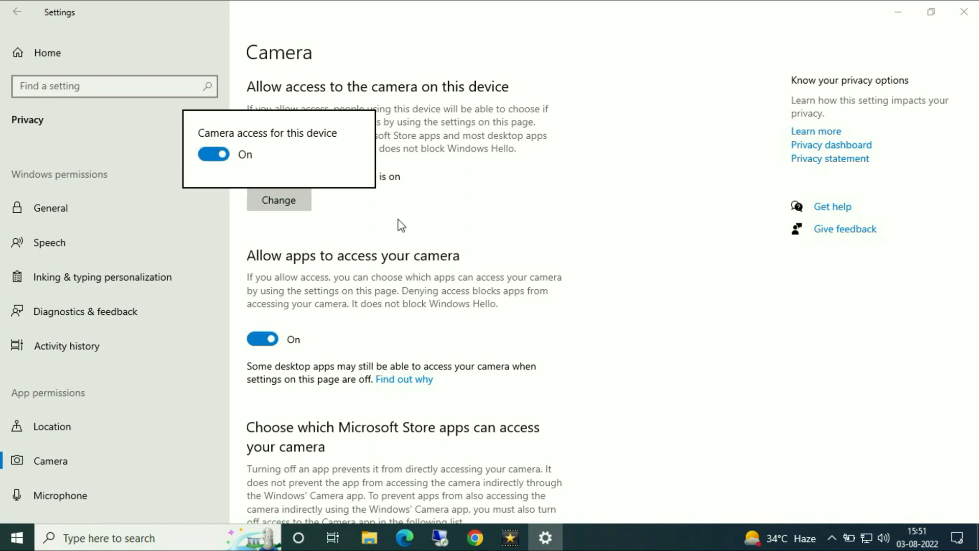
scroll("down", 3)
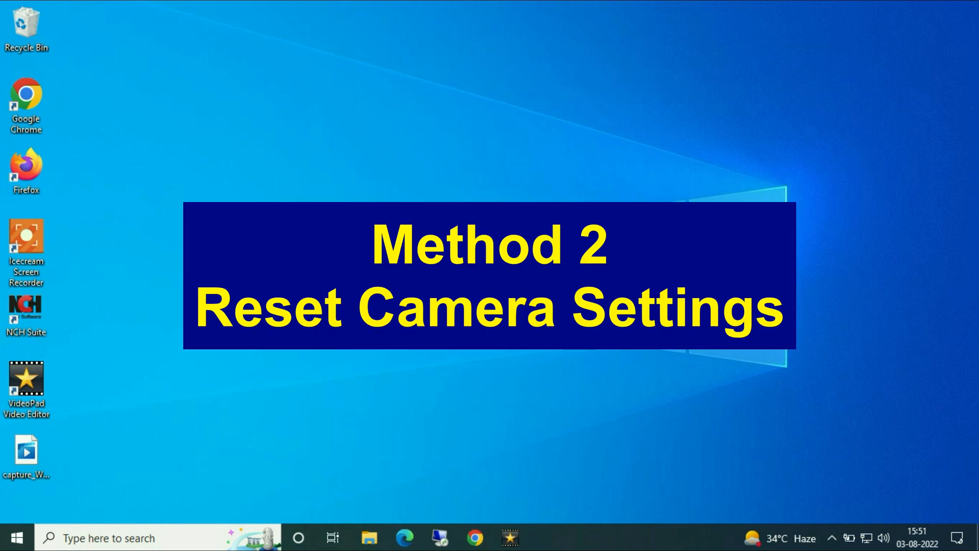
Step: Reach the Camera app's Advanced options through Apps & features
left_click(9, 537)
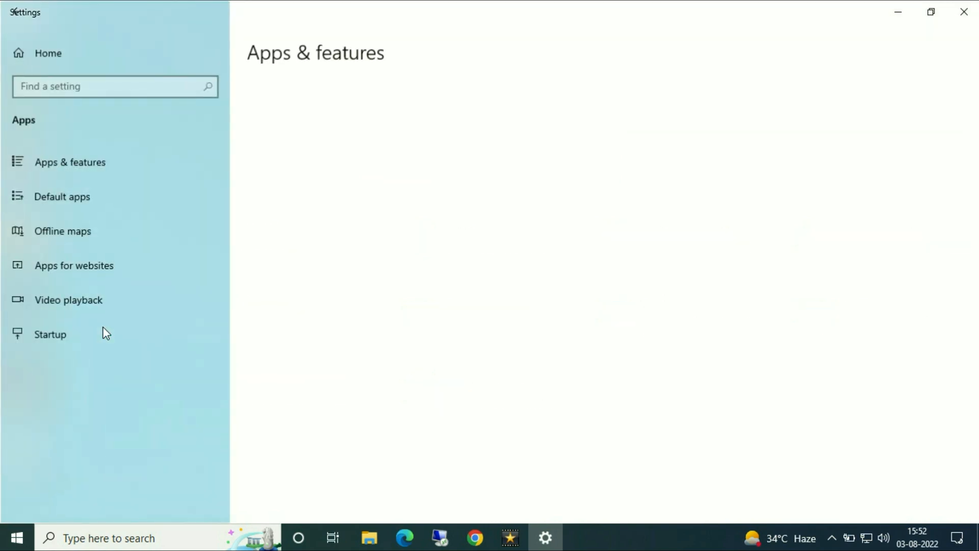
left_click(71, 163)
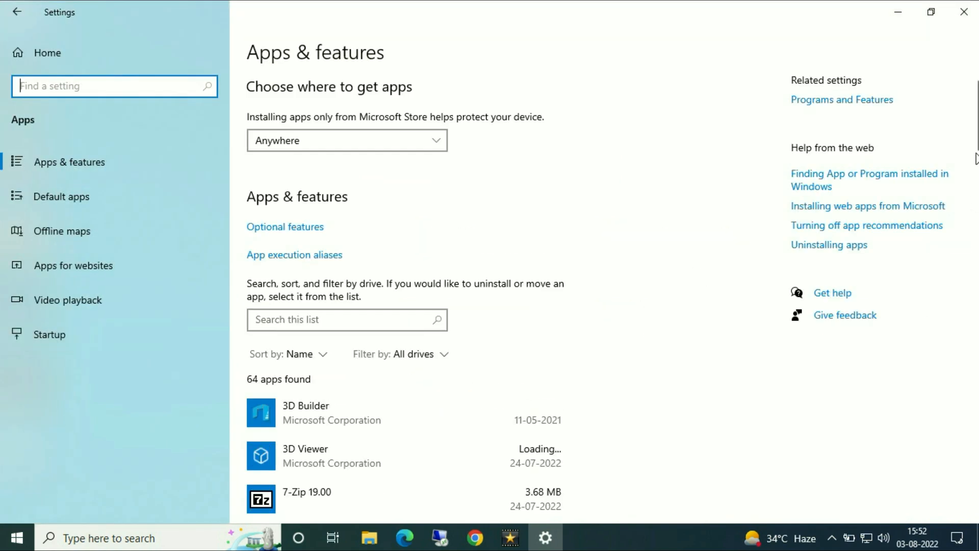
scroll("down", 3)
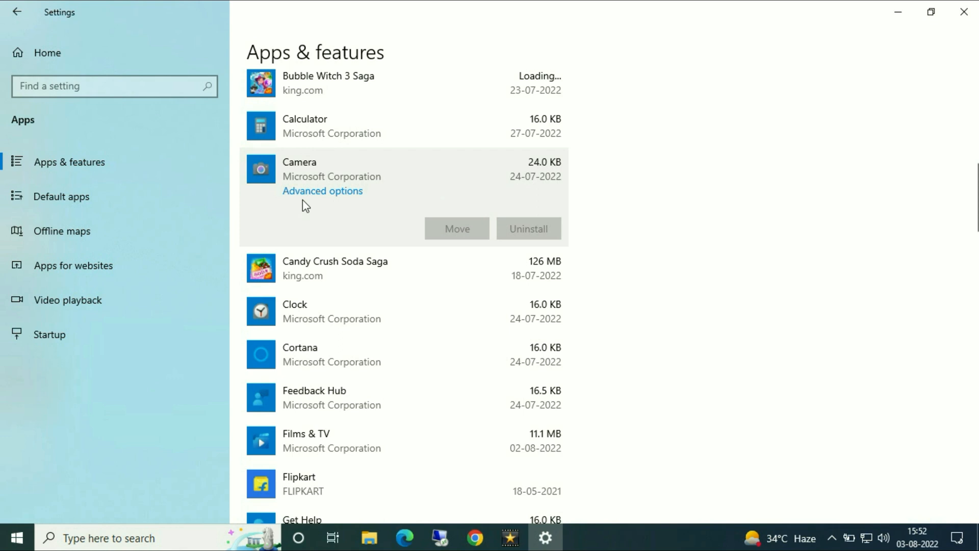
mouse_move(329, 194)
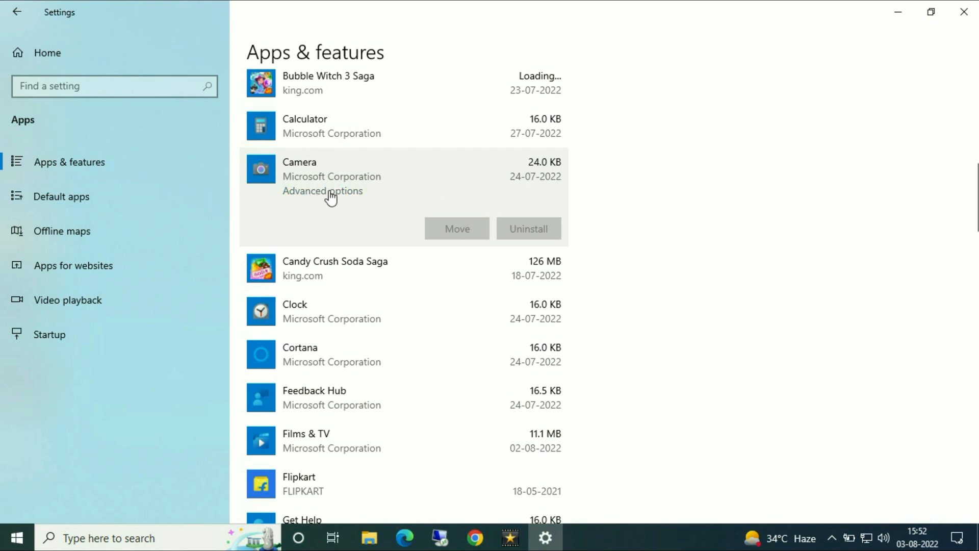
left_click(323, 190)
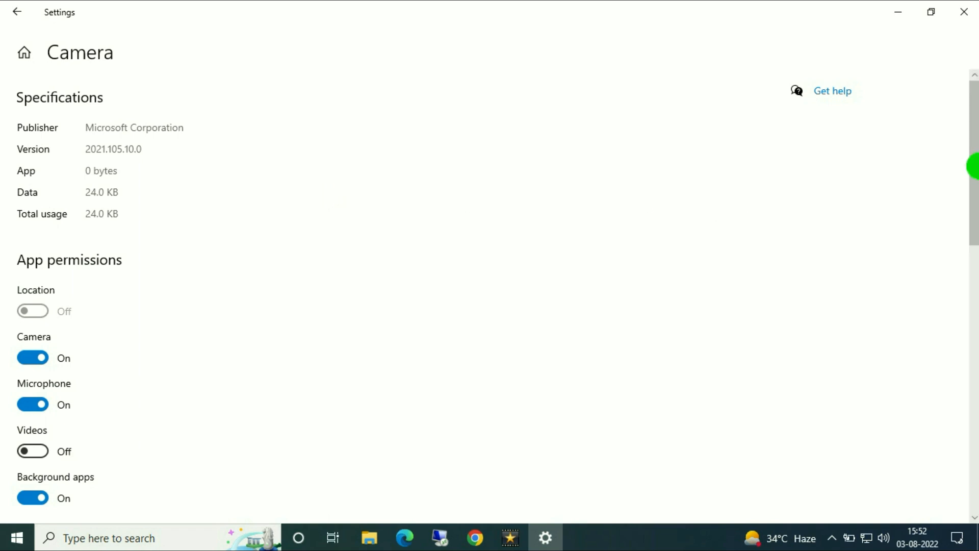
Step: Reset the Camera app and confirm deleting its stored data
scroll("down", 3)
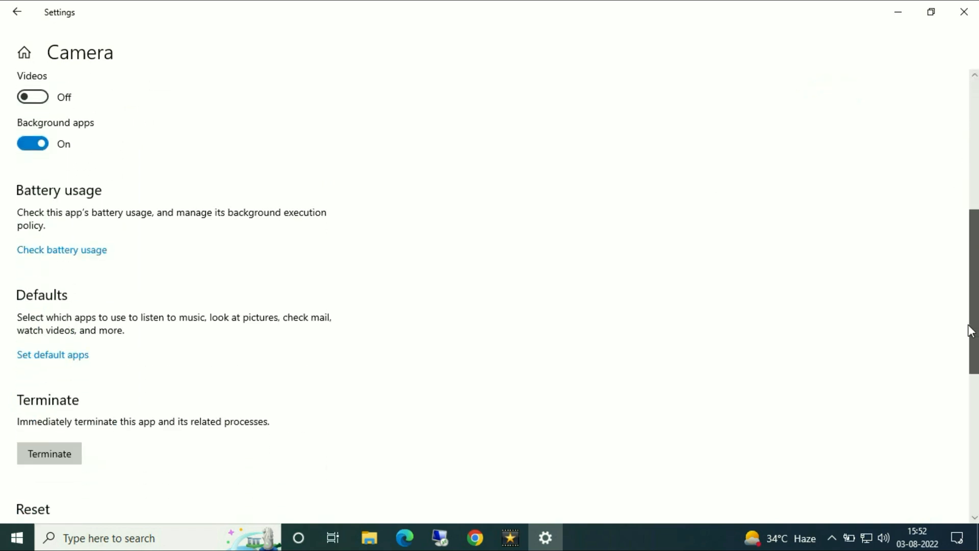
scroll("down", 3)
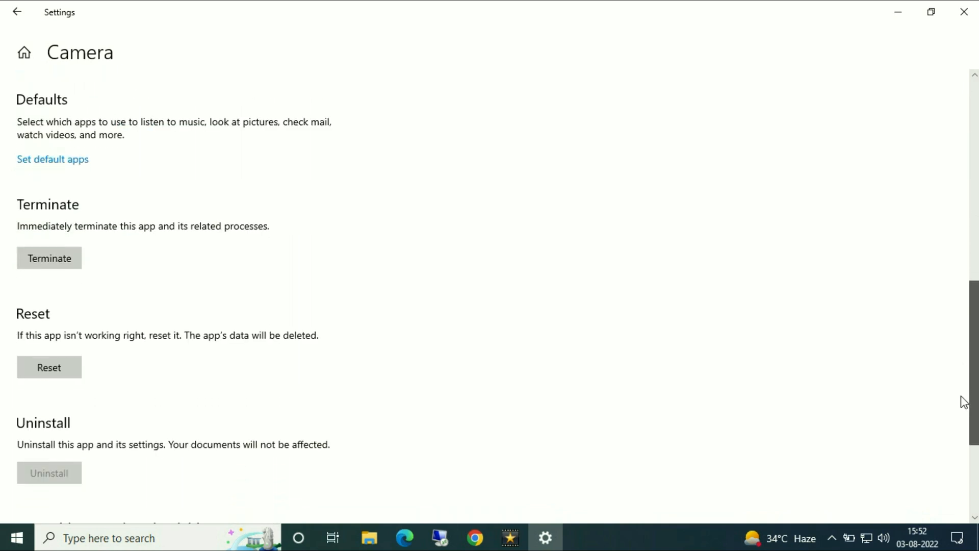
scroll("down", 3)
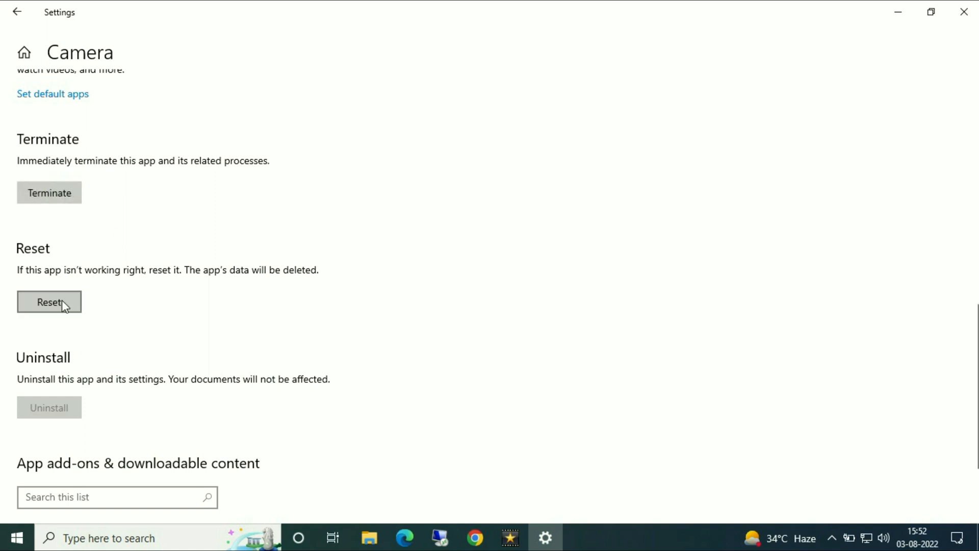
left_click(49, 302)
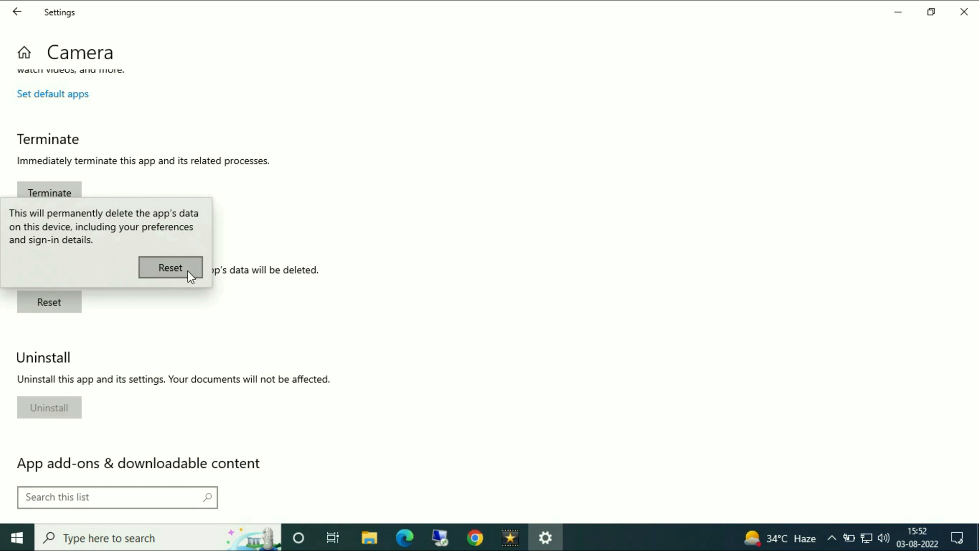
left_click(171, 267)
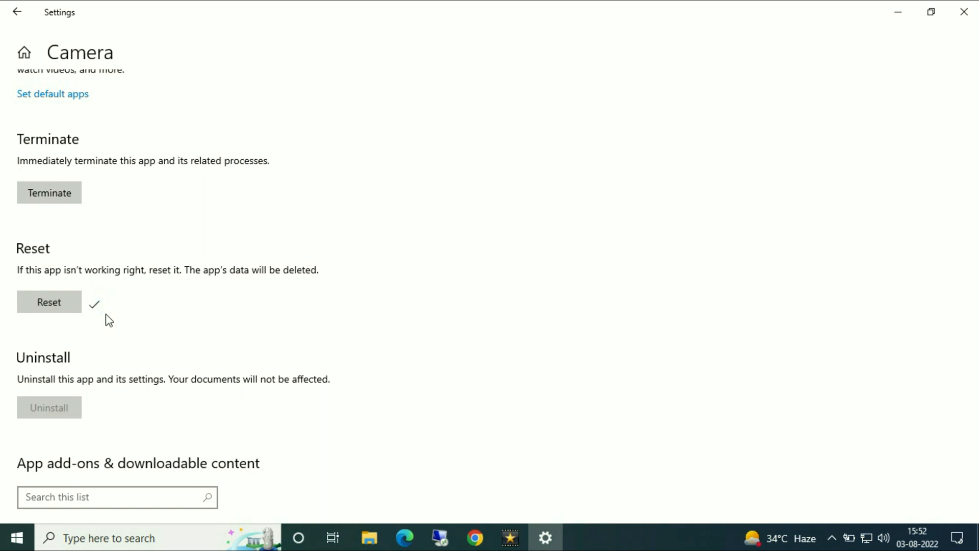
mouse_move(101, 315)
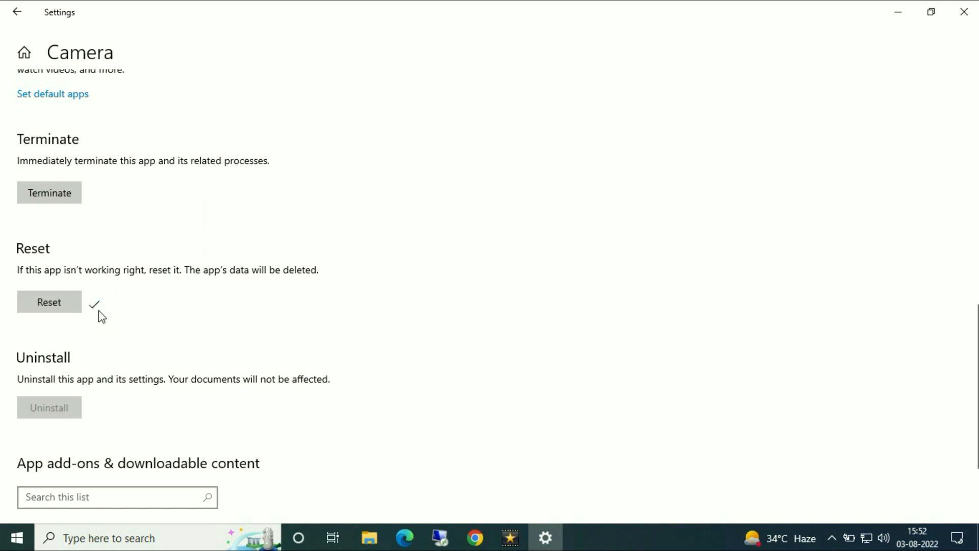
mouse_move(122, 326)
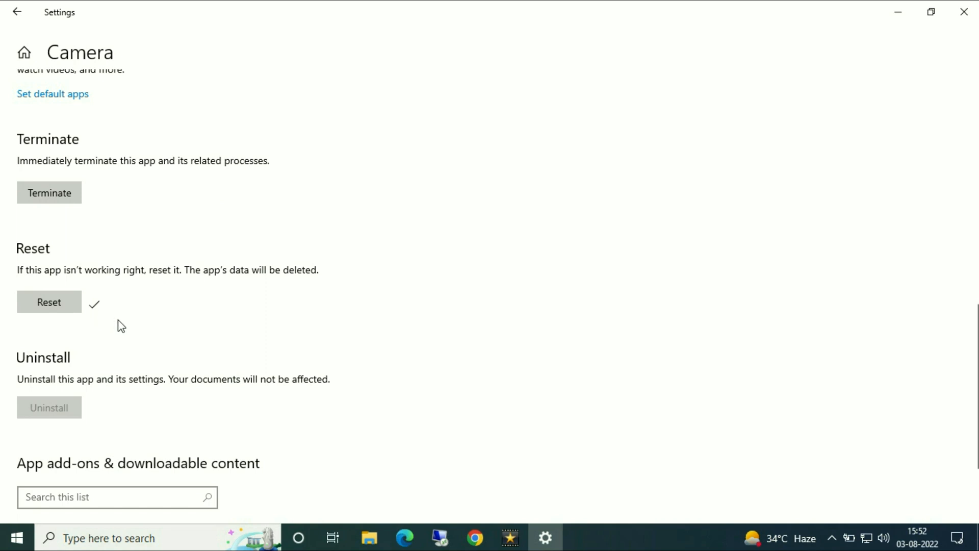
mouse_move(931, 60)
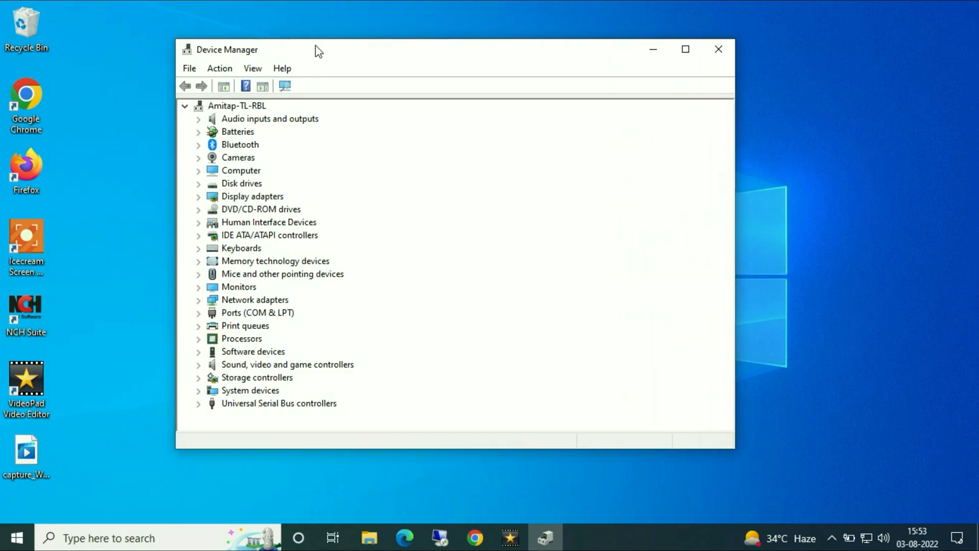
Step: Expand the Cameras category in Device Manager and select the FJ Camera device
left_click(238, 157)
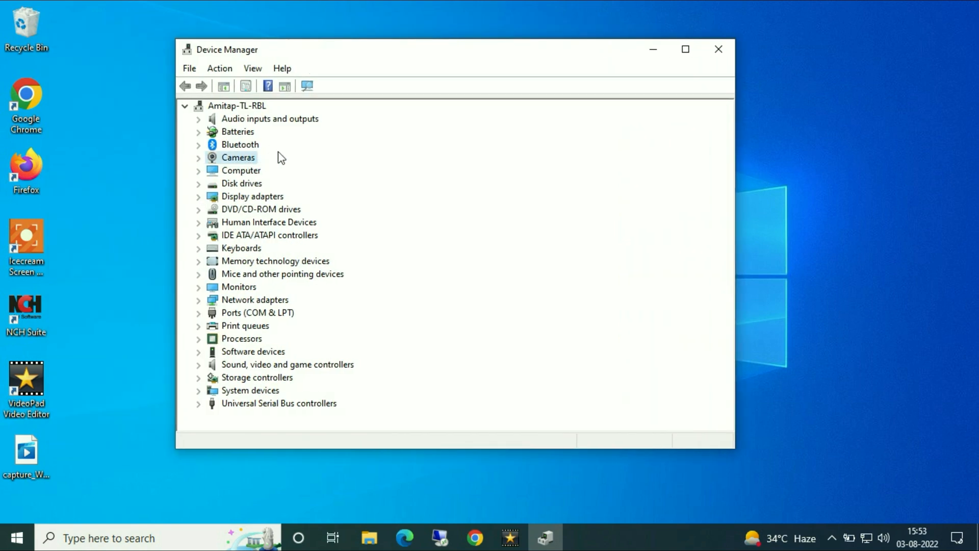
left_click(199, 158)
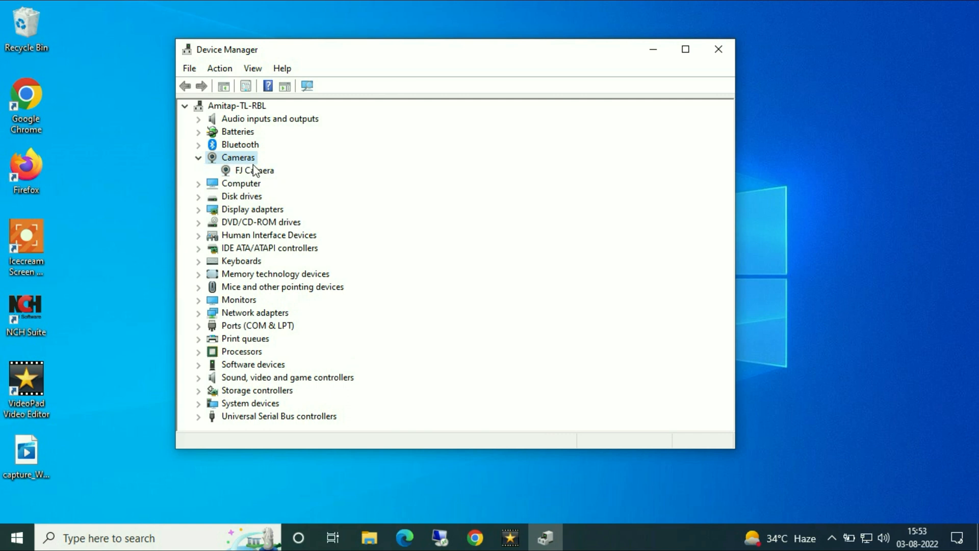
left_click(254, 170)
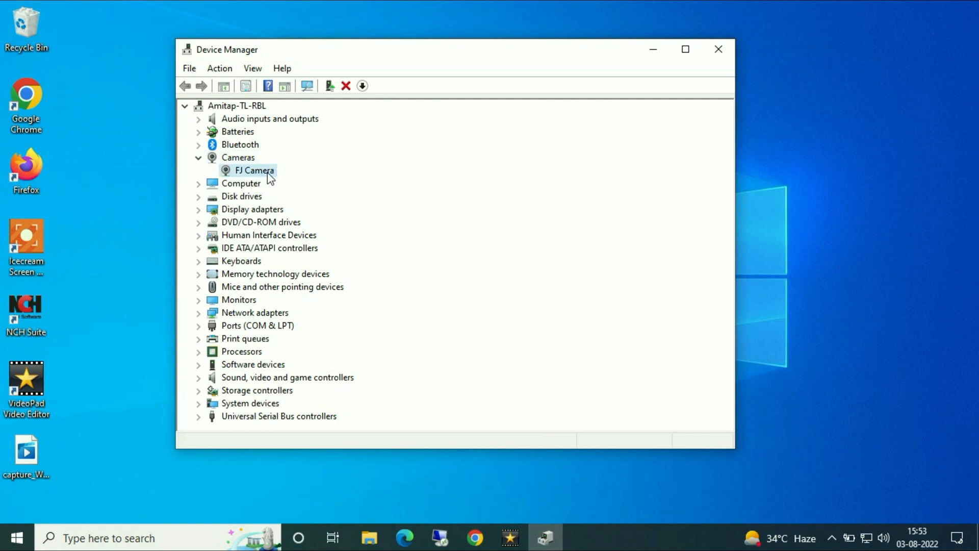
Step: Uninstall the FJ Camera device, rescan for hardware changes and show it back under Cameras
right_click(254, 170)
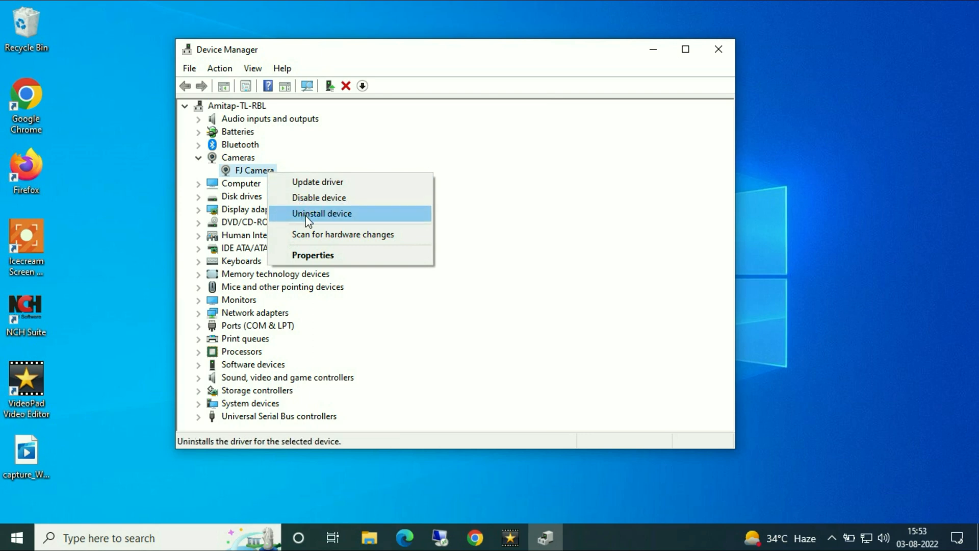
left_click(321, 213)
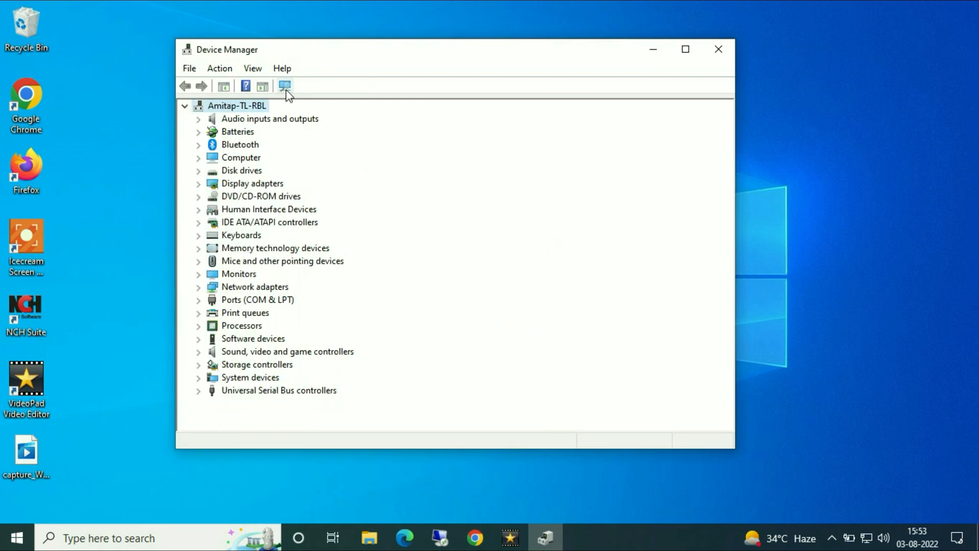
mouse_move(284, 86)
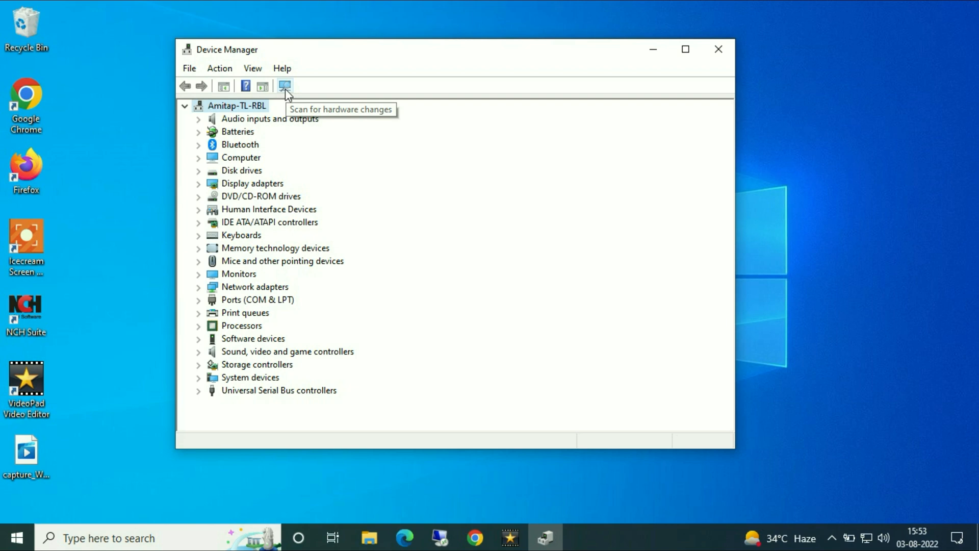
left_click(285, 86)
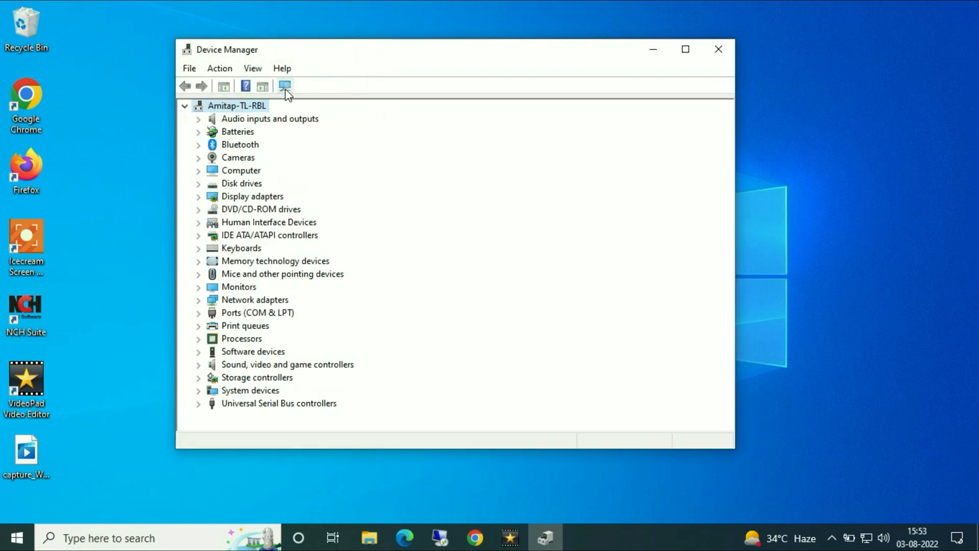
mouse_move(284, 86)
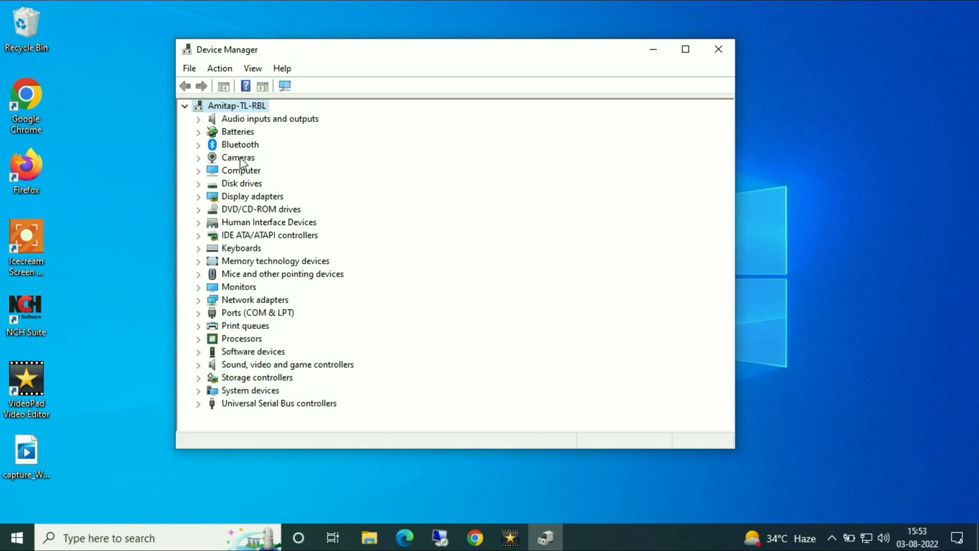
mouse_move(205, 166)
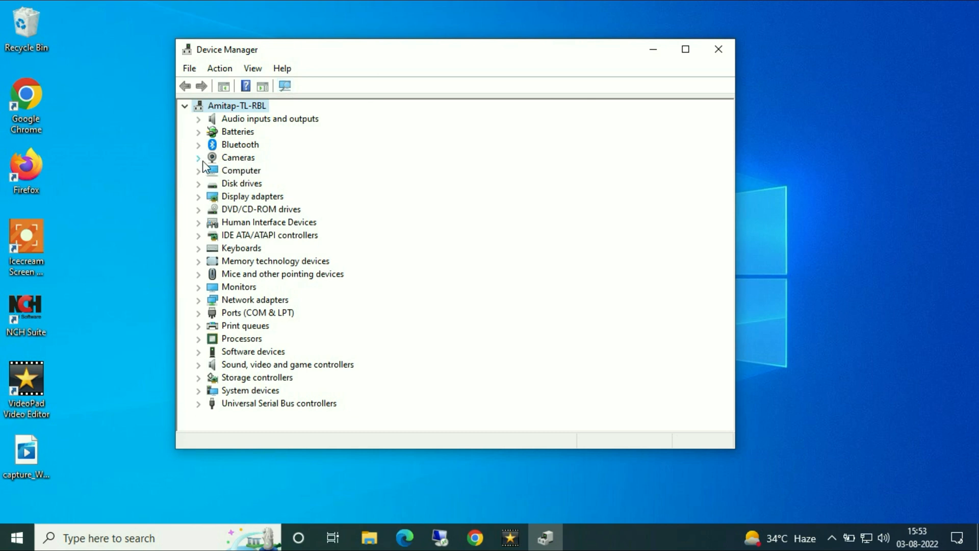
left_click(198, 157)
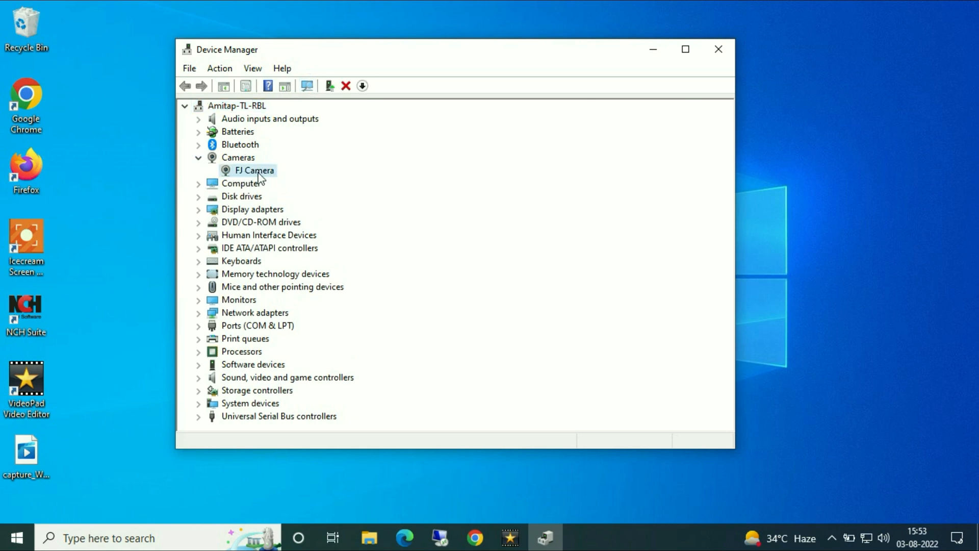
Step: Update the FJ Camera driver automatically, then continue the search on Windows Update
right_click(254, 170)
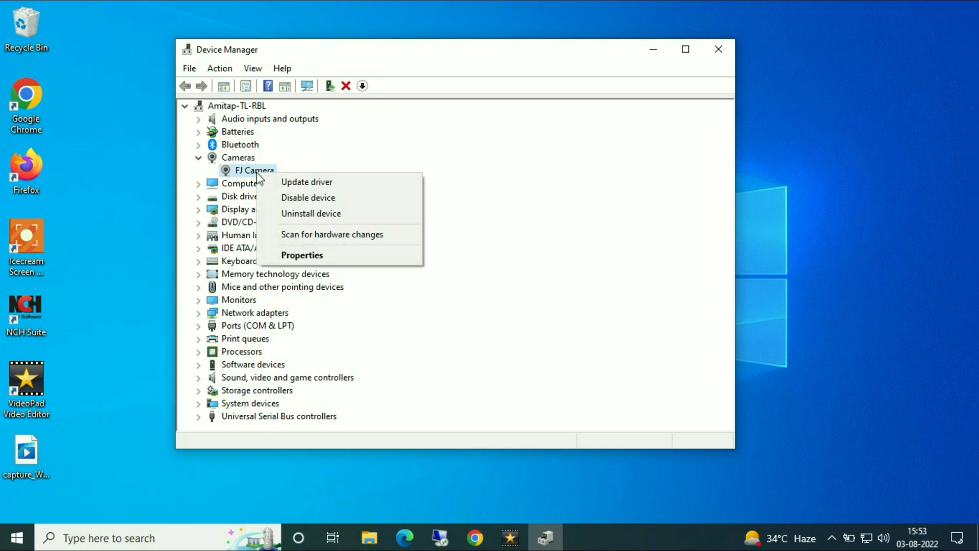
mouse_move(306, 182)
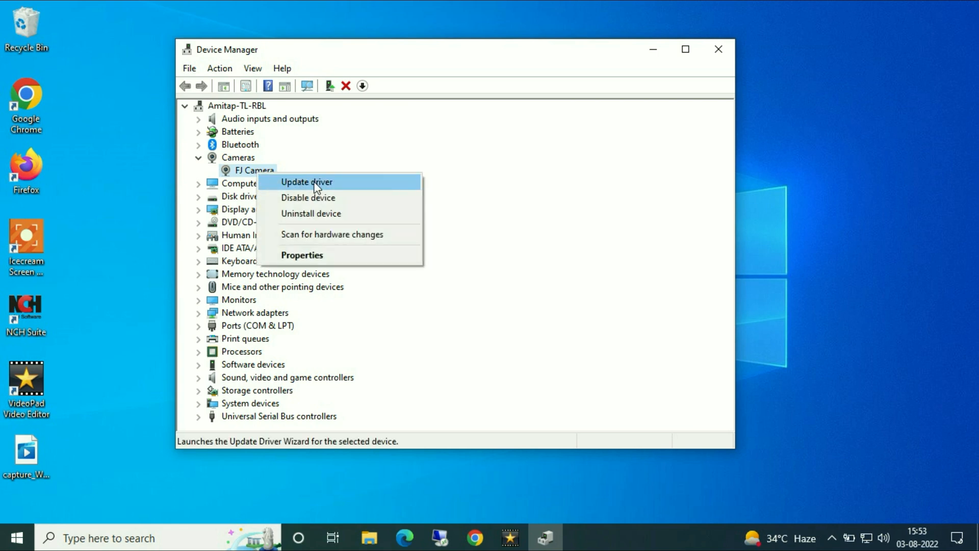
mouse_move(344, 185)
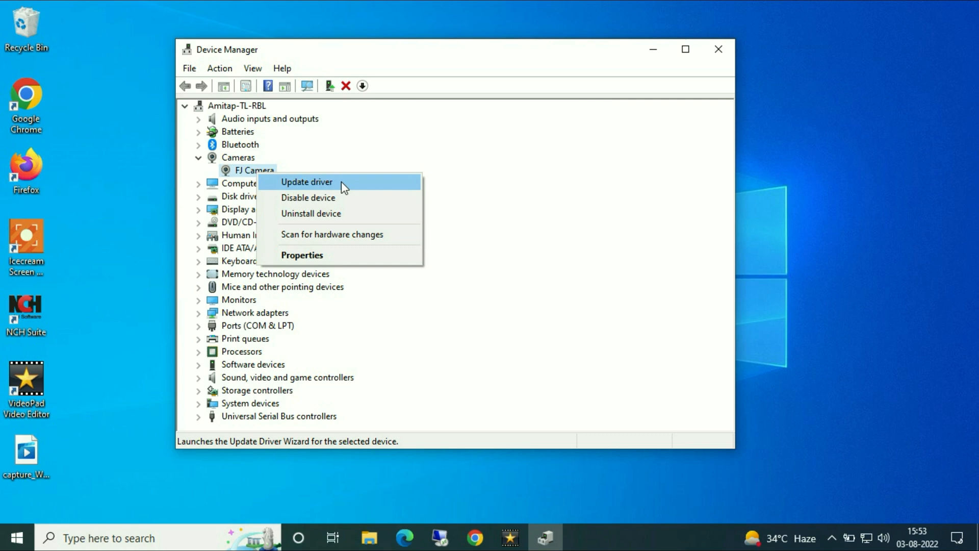
left_click(306, 181)
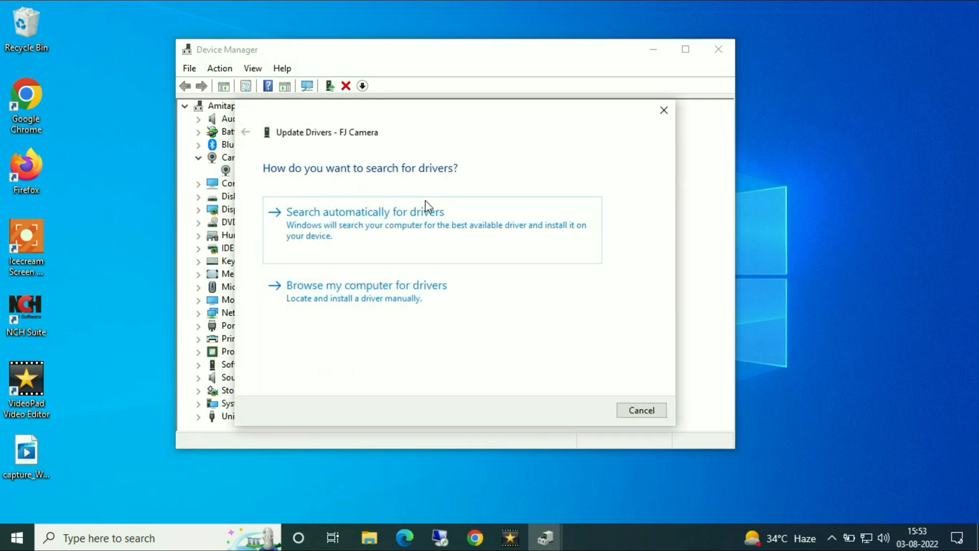
left_click(366, 212)
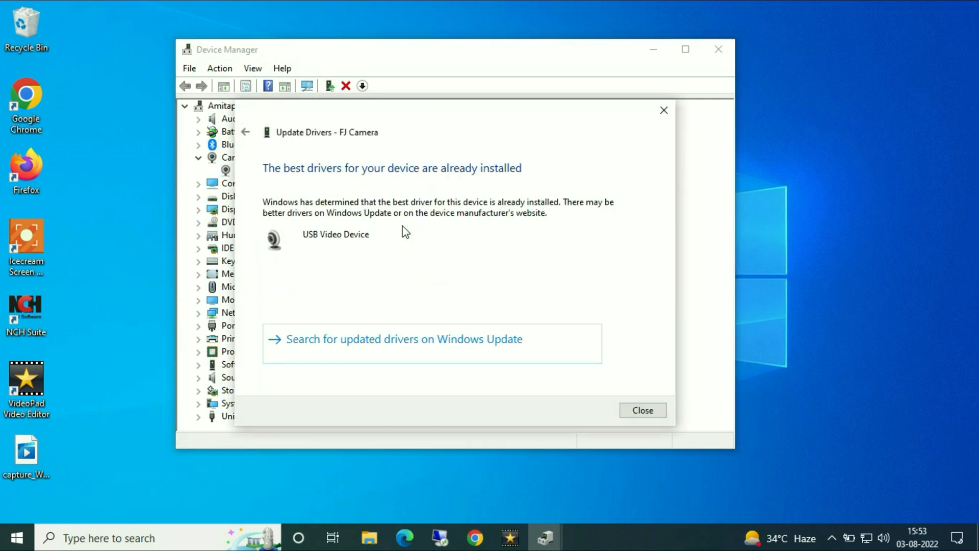
mouse_move(447, 219)
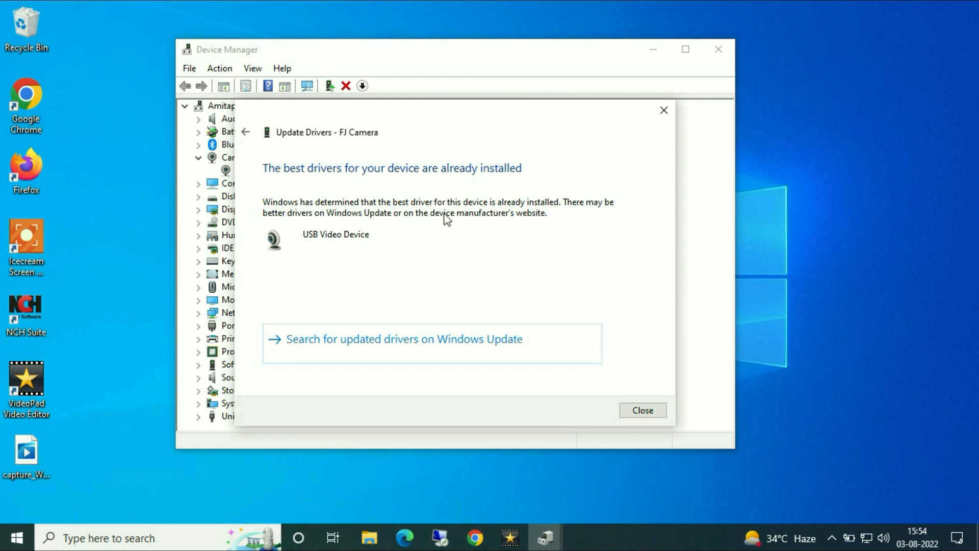
mouse_move(490, 221)
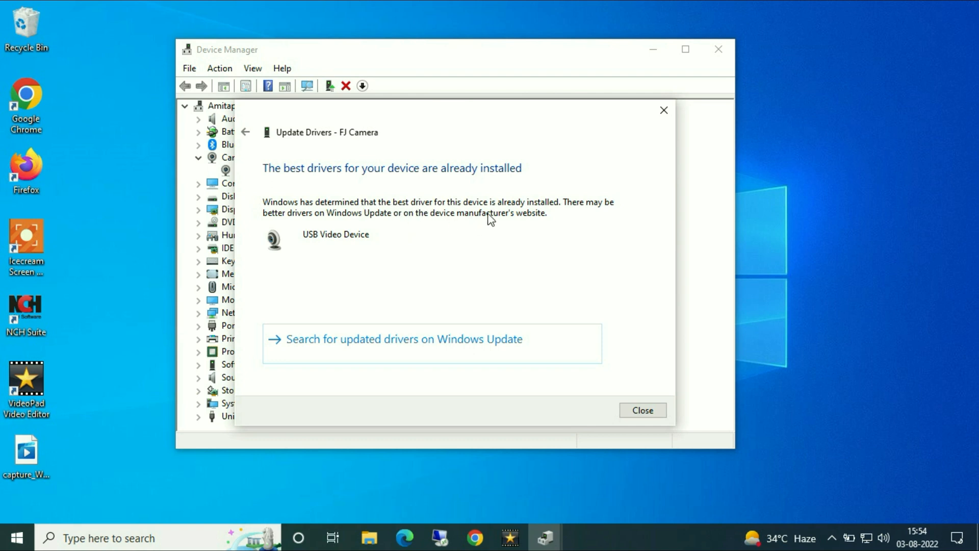
mouse_move(522, 344)
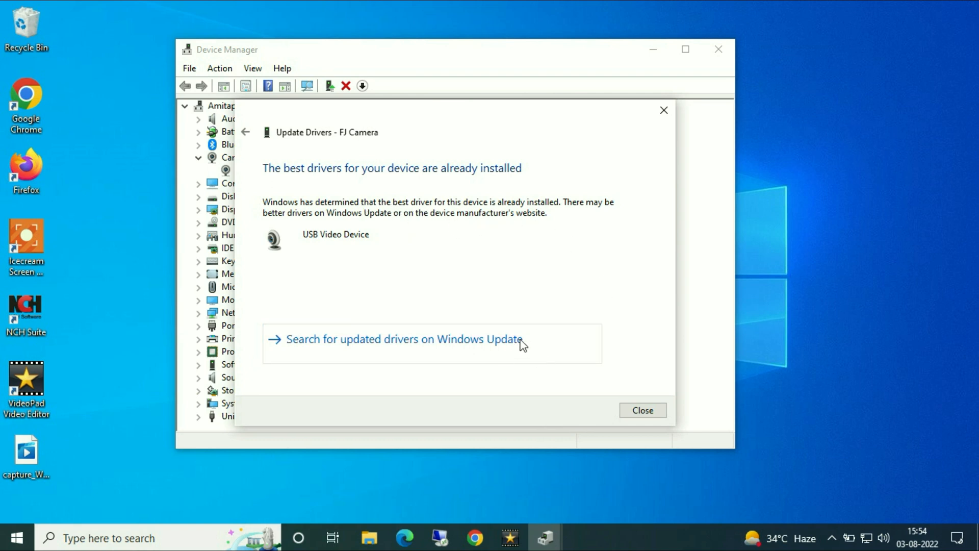
left_click(403, 339)
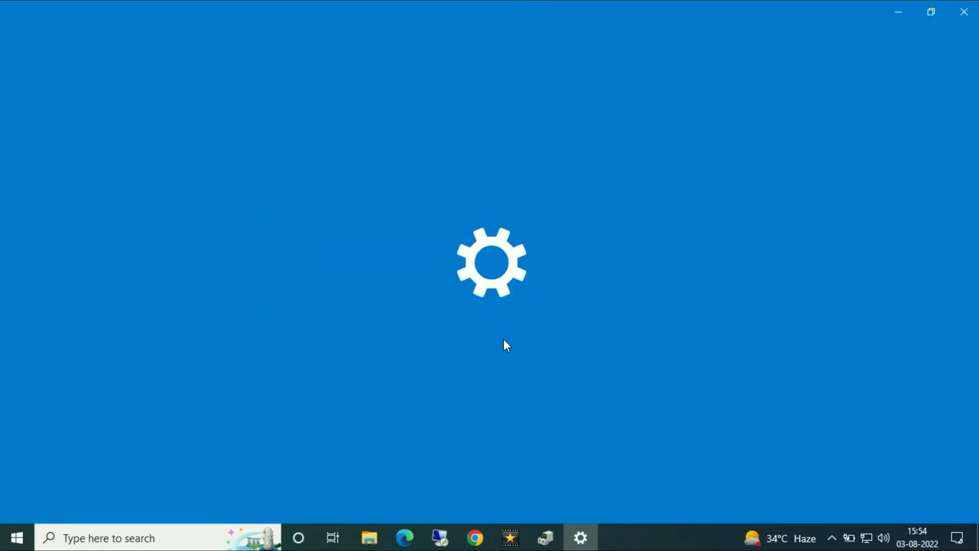
Step: Check the Windows Update status and close the open windows back to the desktop
left_click(579, 538)
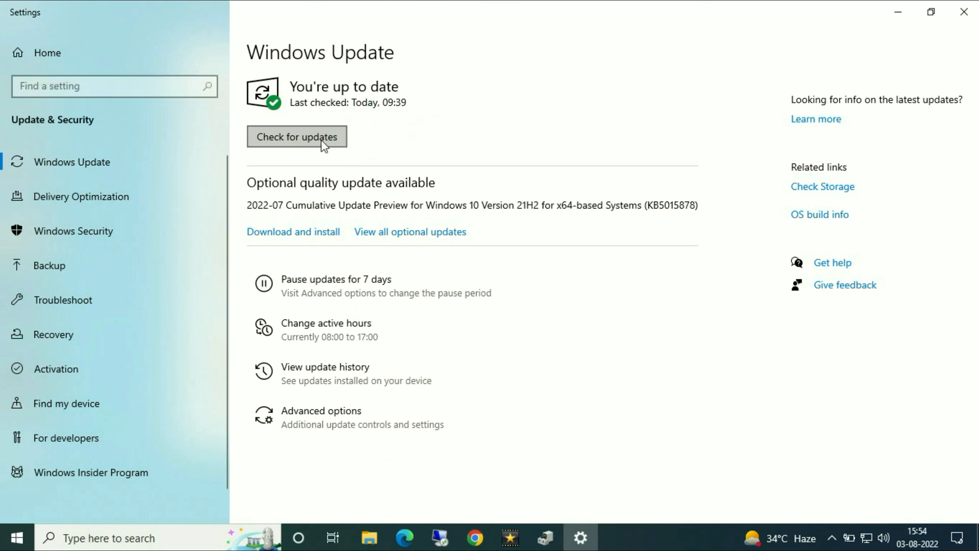
mouse_move(930, 12)
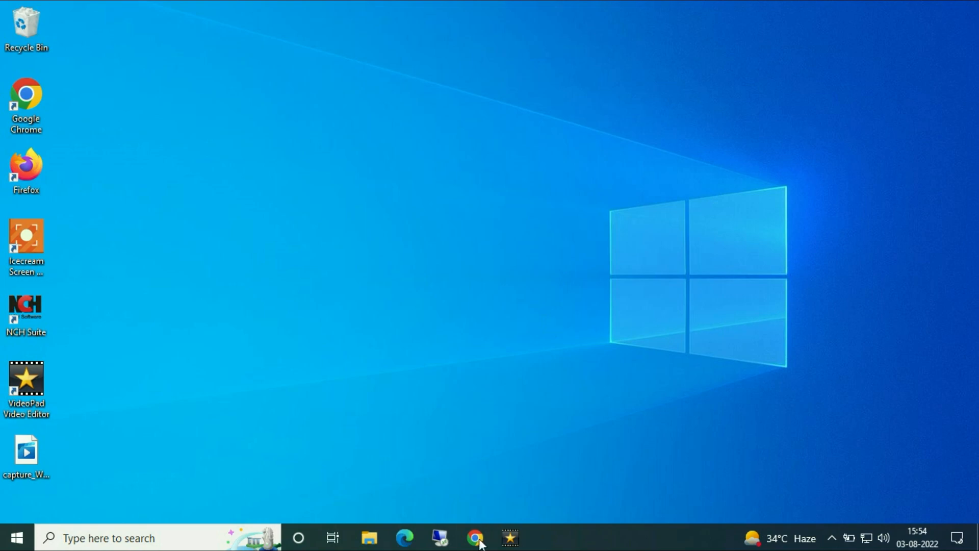
Step: Search Google for 'dell driver download' in Chrome and open Dell India's Drivers & Downloads page
left_click(475, 538)
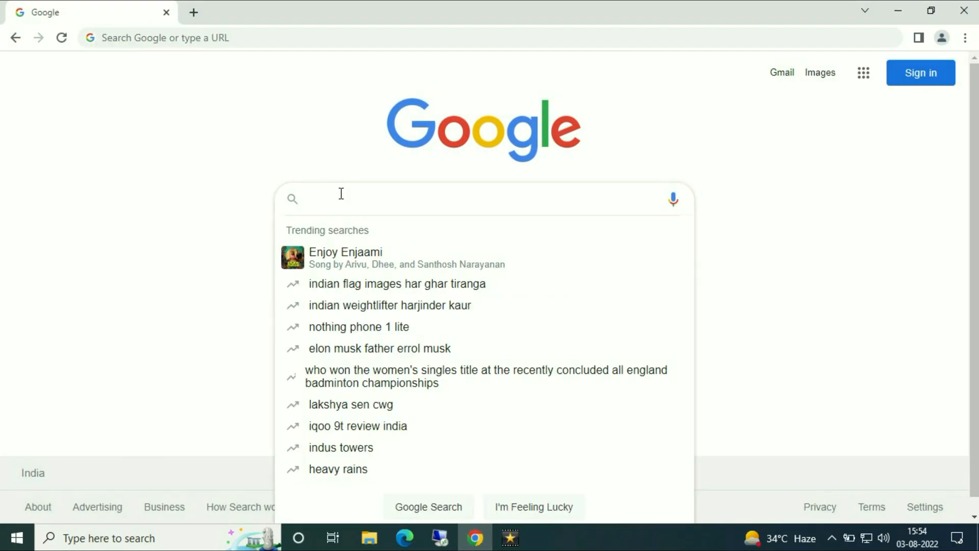
type("dell driver")
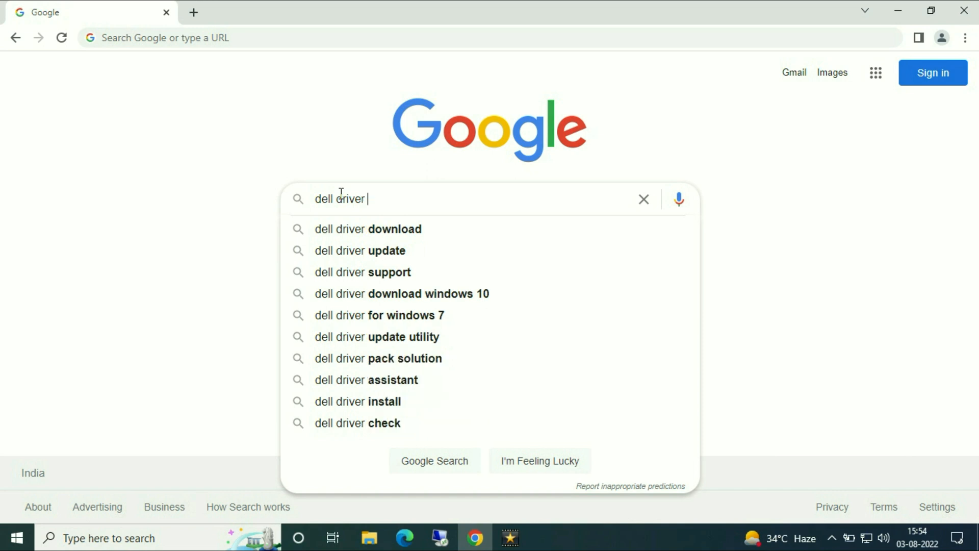
type("down")
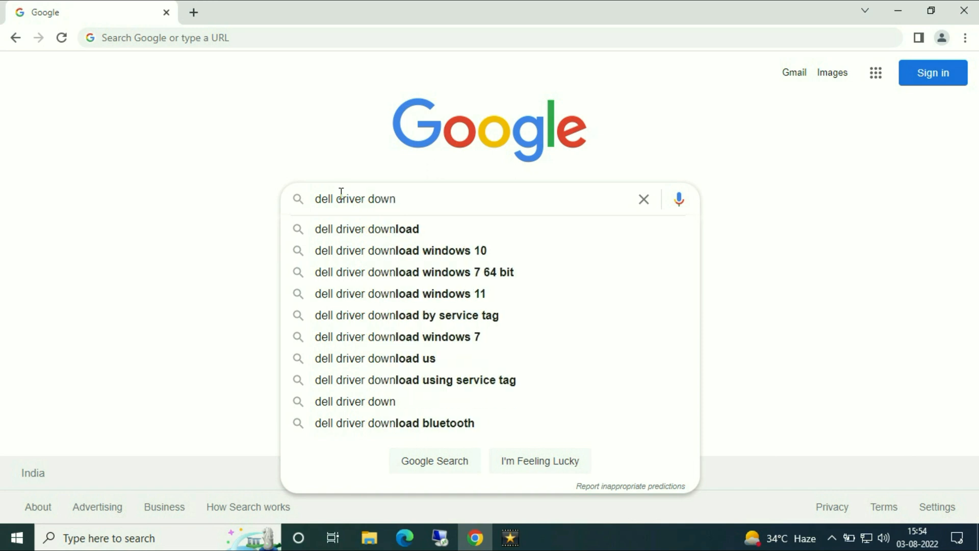
left_click(366, 228)
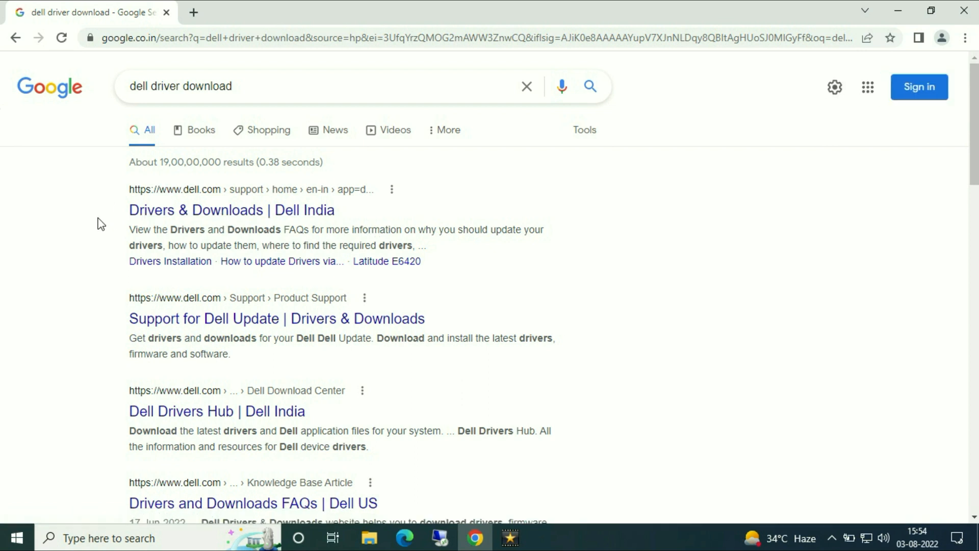
left_click(232, 210)
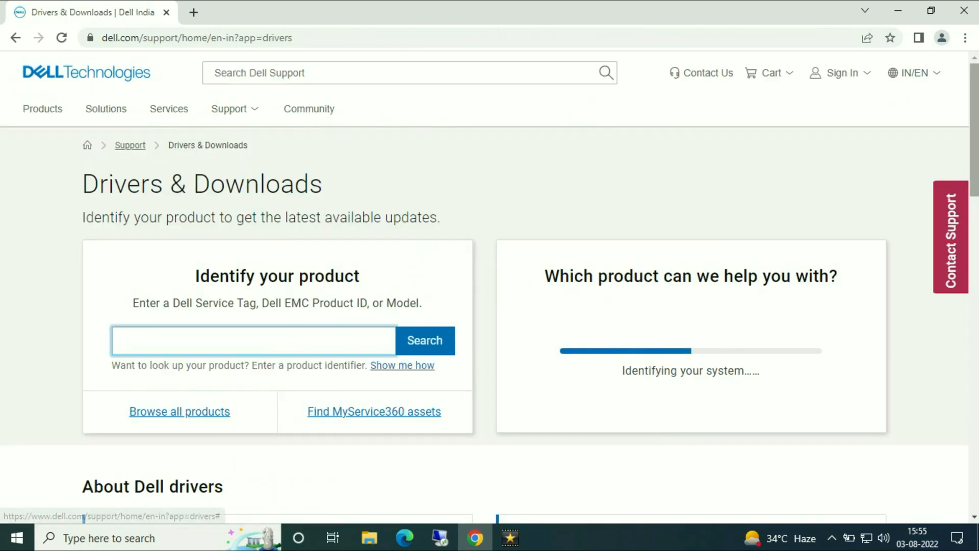
scroll("down", 3)
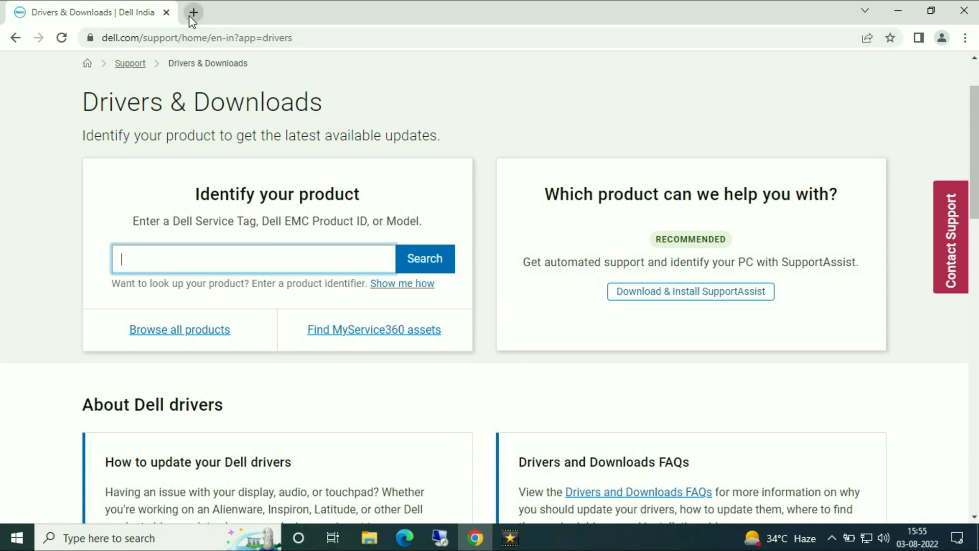
Step: Search 'hp' drivers in a new tab and open HP Software & Drivers for laptops
type("hp.com/in-en/drivers")
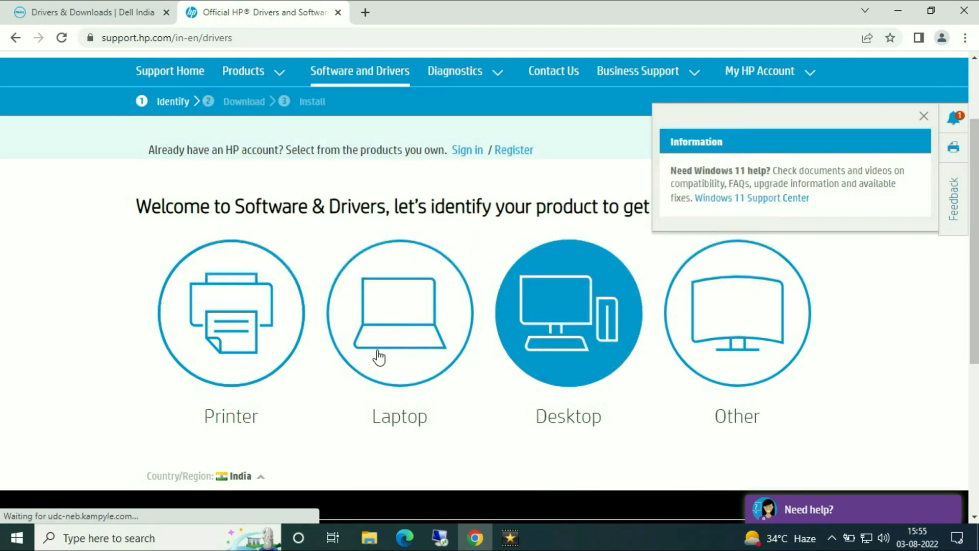
left_click(399, 312)
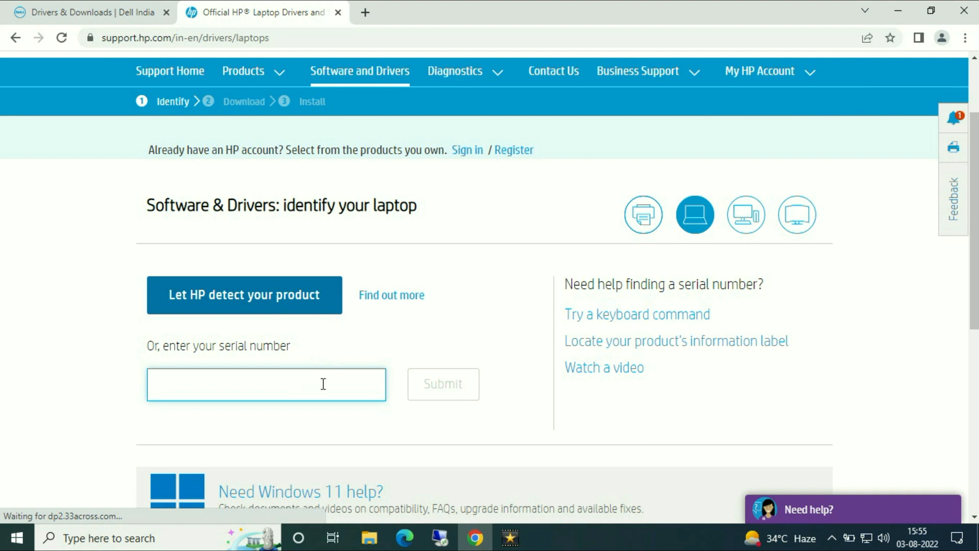
mouse_move(472, 386)
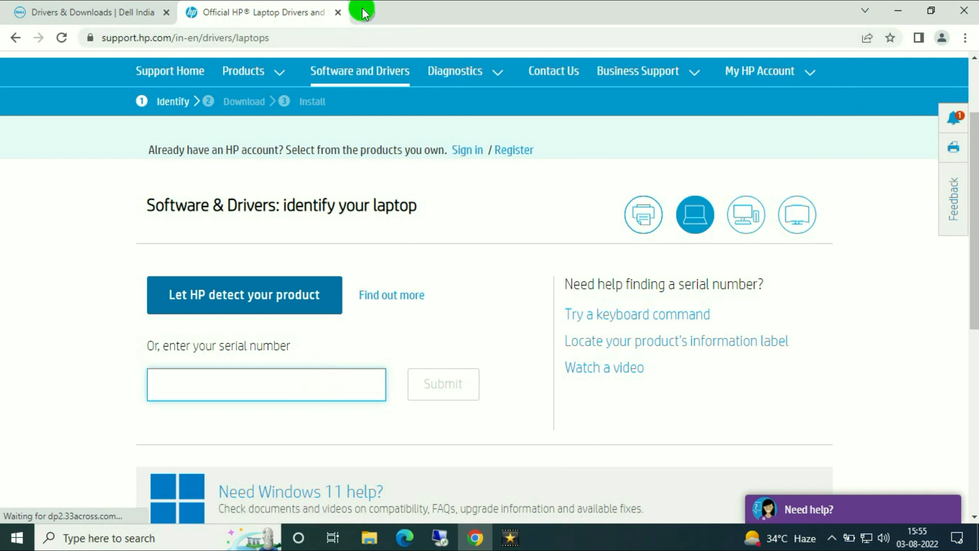
Step: Search 'lenovo driver download' in a new tab and open Lenovo's Drivers & Software page
type("lenovo")
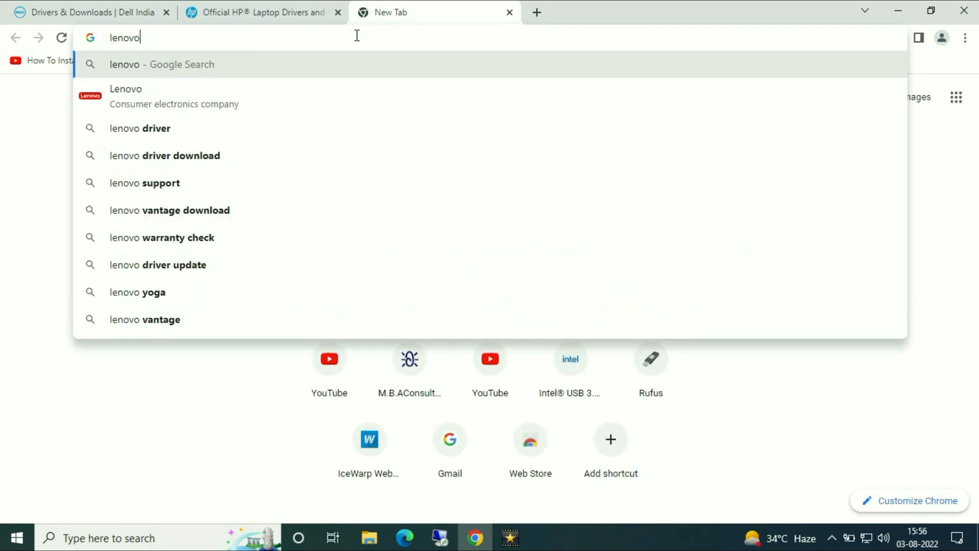
left_click(164, 155)
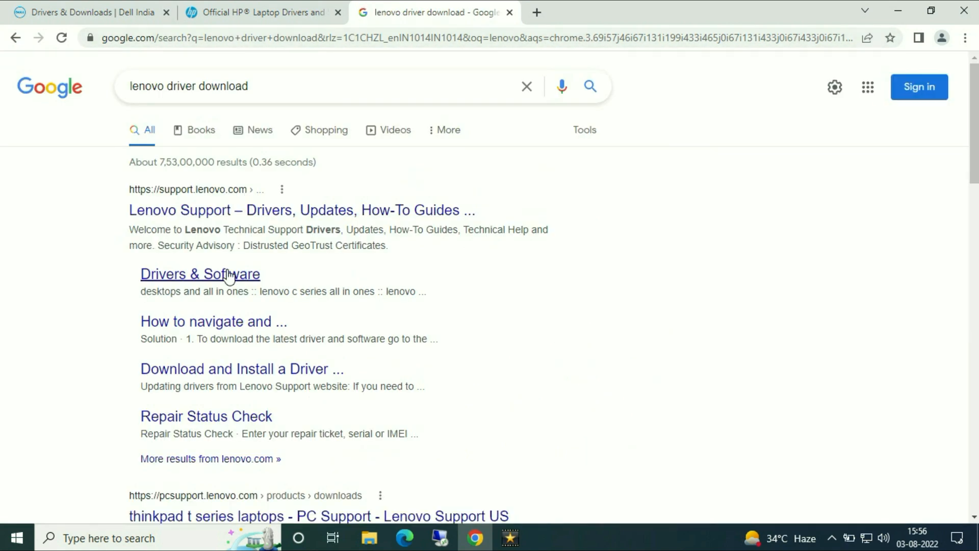
left_click(200, 273)
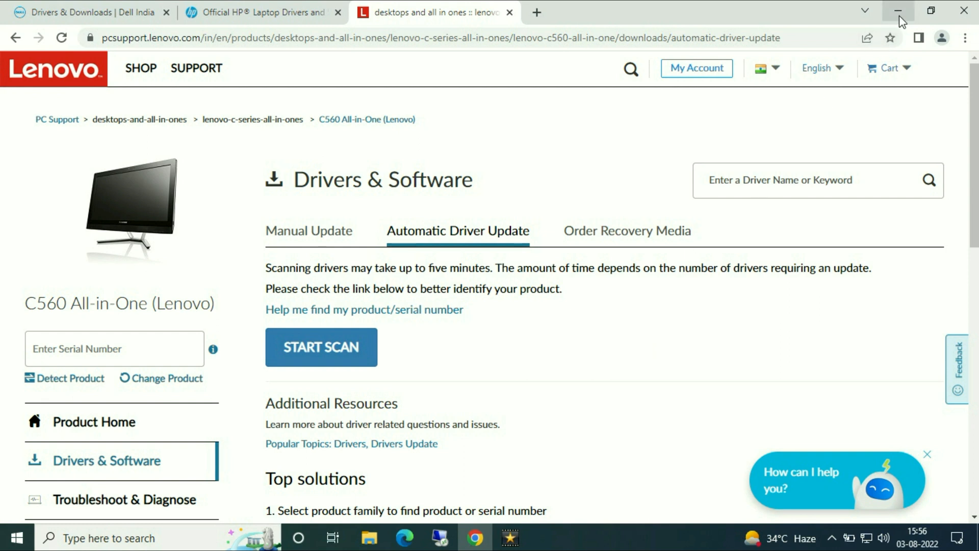
mouse_move(899, 11)
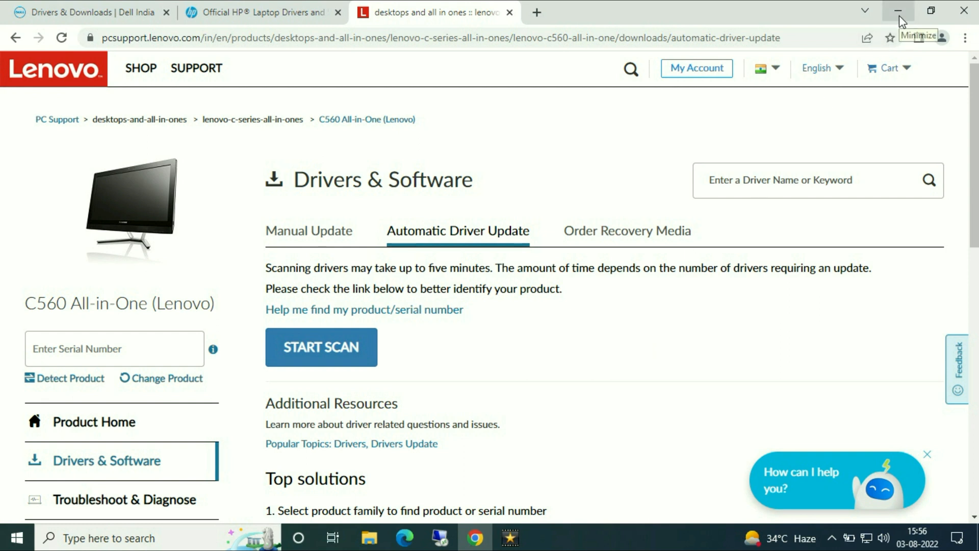